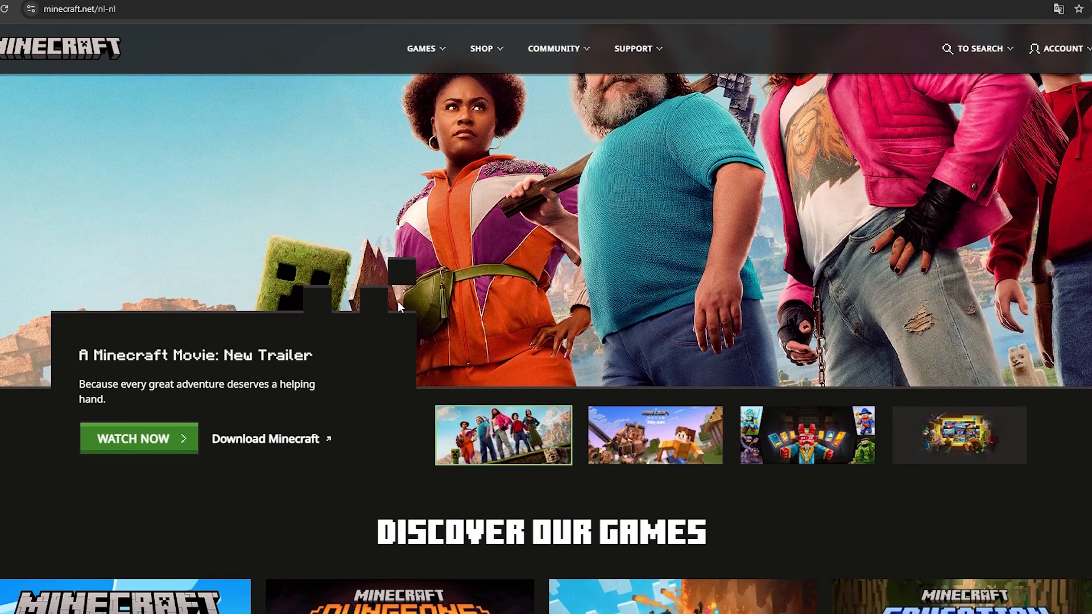
Step: Scroll the About Minecraft page down to the Platforms and Features overview
scroll("down", 3)
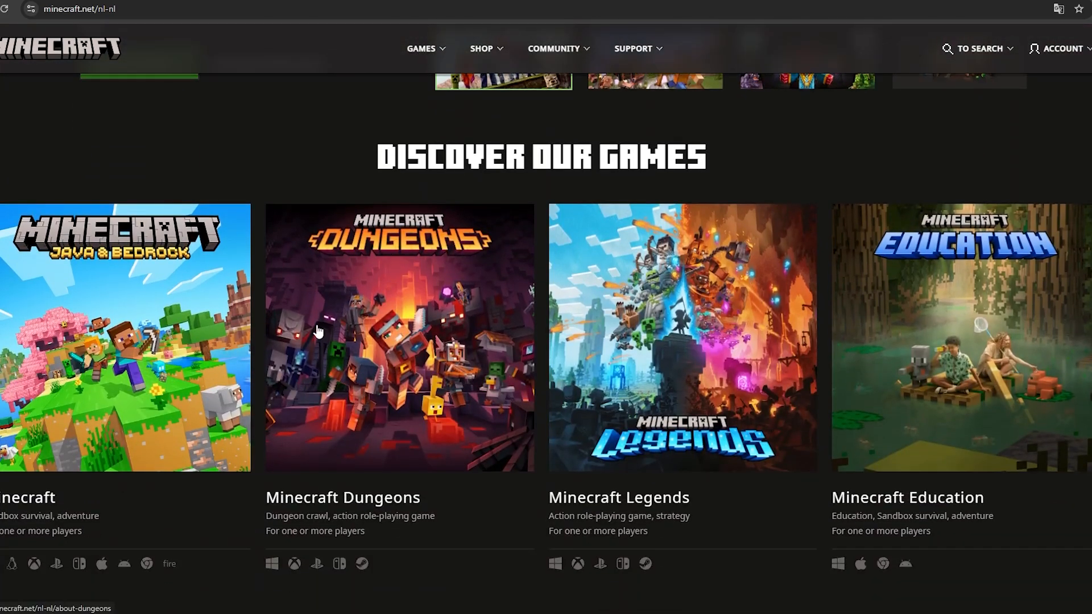
mouse_move(991, 276)
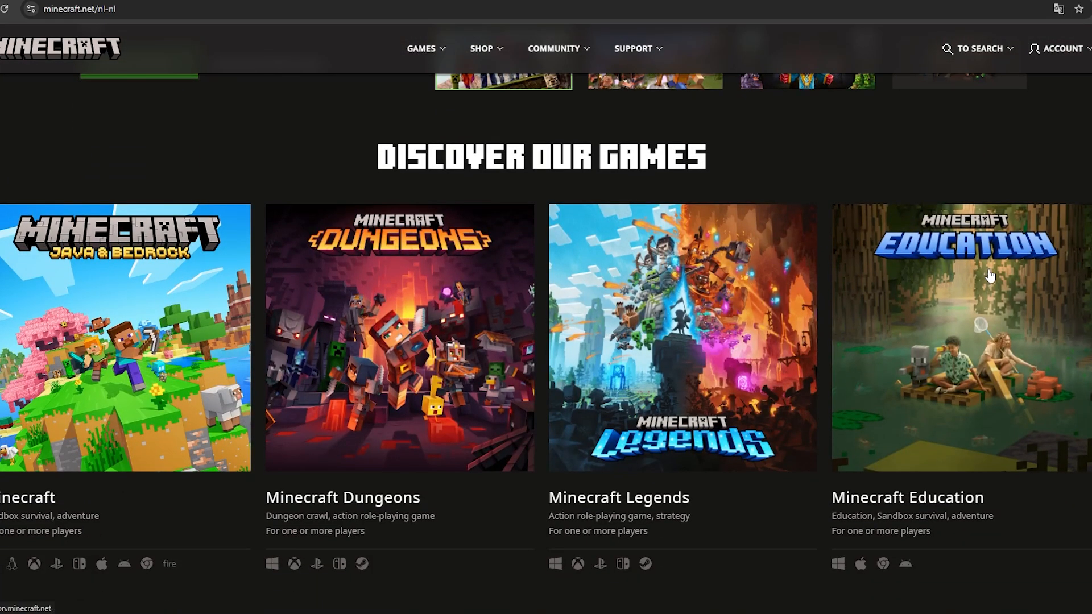
mouse_move(41, 391)
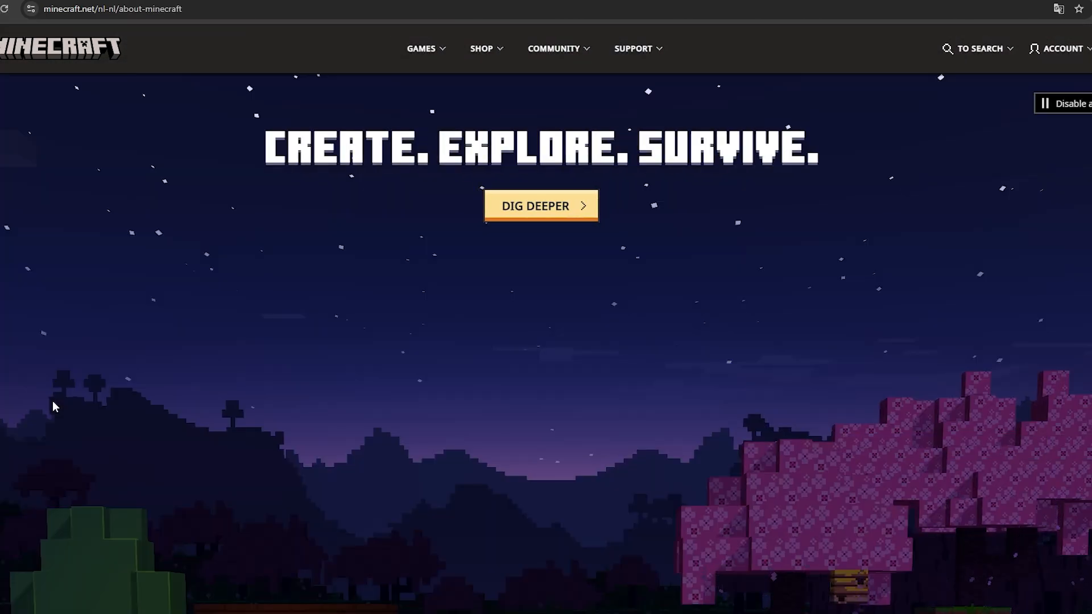
scroll("down", 3)
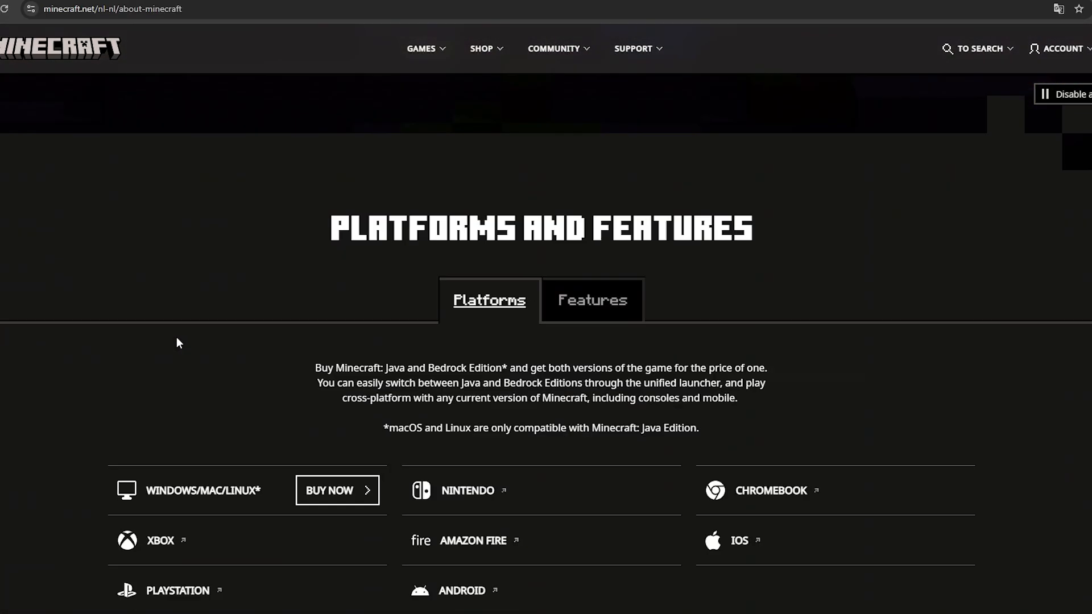
scroll("down", 3)
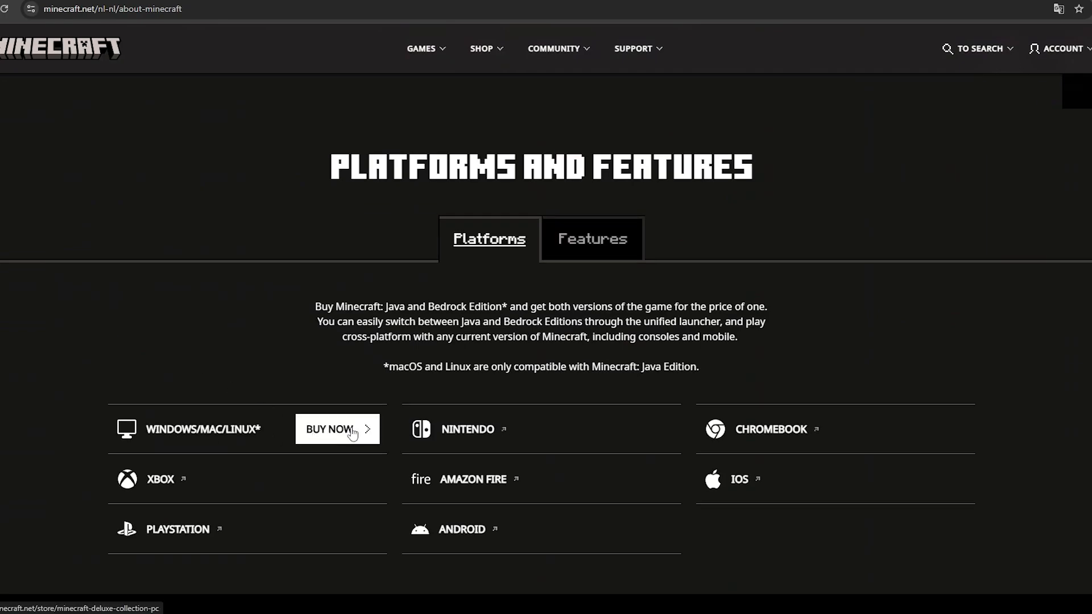
Step: Go to the Windows/Mac/Linux purchase page for the Java & Bedrock Deluxe Collection
left_click(337, 430)
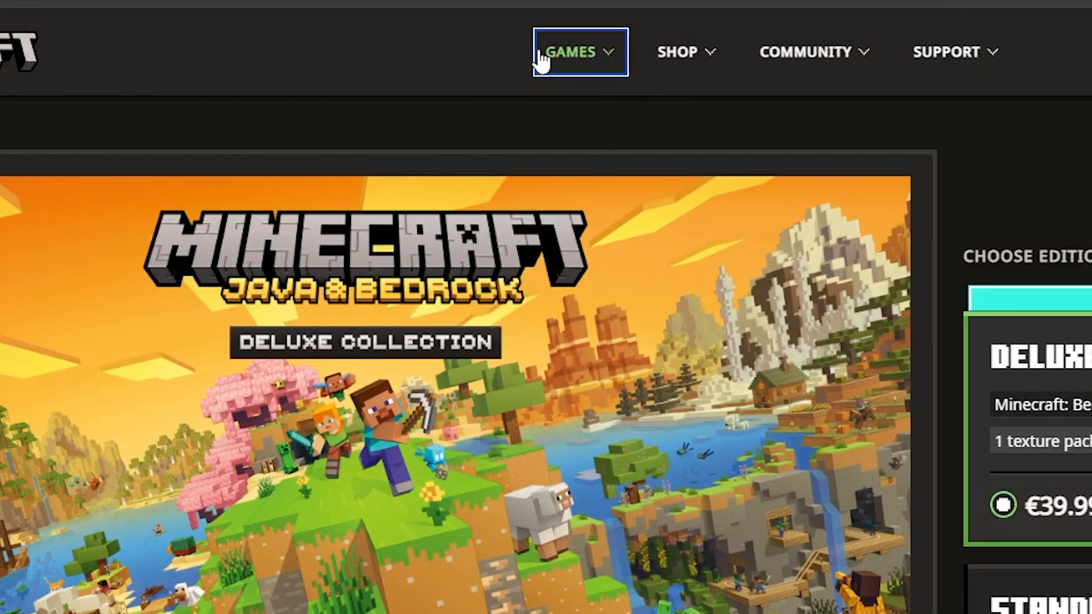
Step: Reach the downloads page via the Games menu and download the Windows 10/11 launcher
left_click(577, 51)
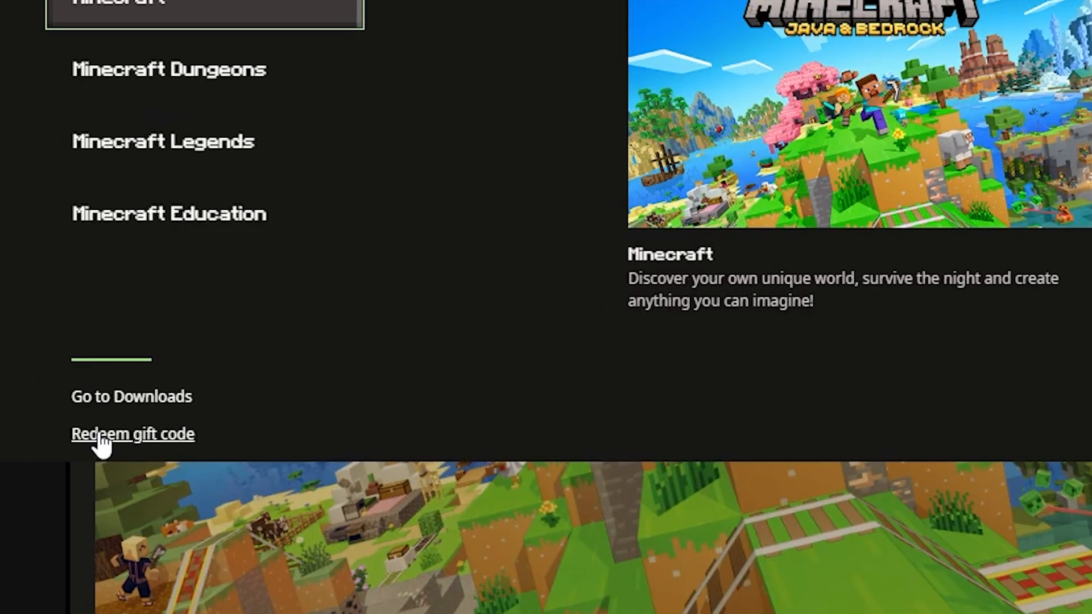
left_click(133, 397)
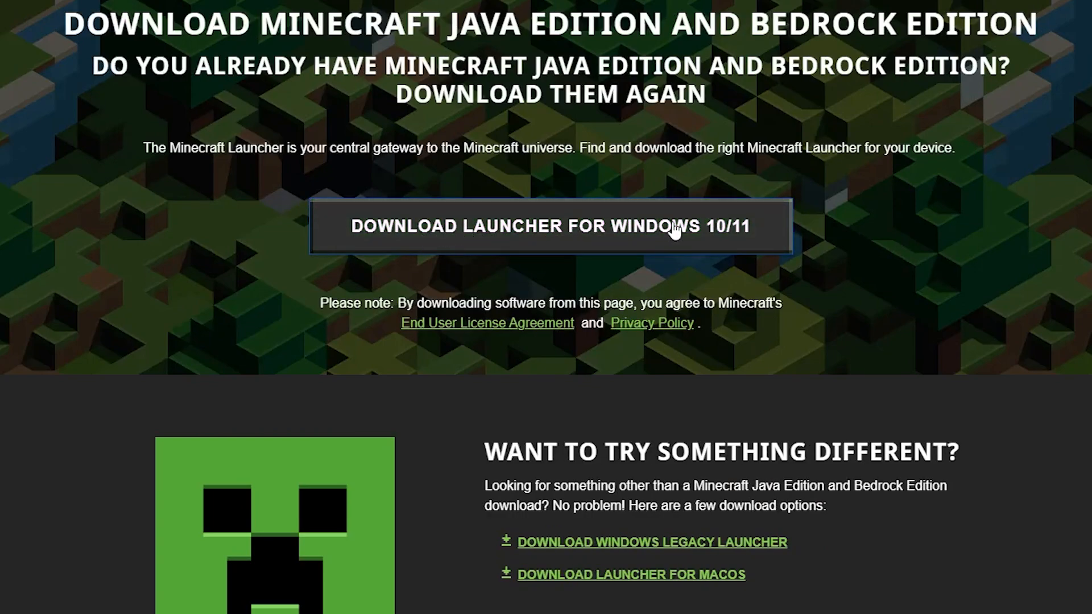
mouse_move(601, 255)
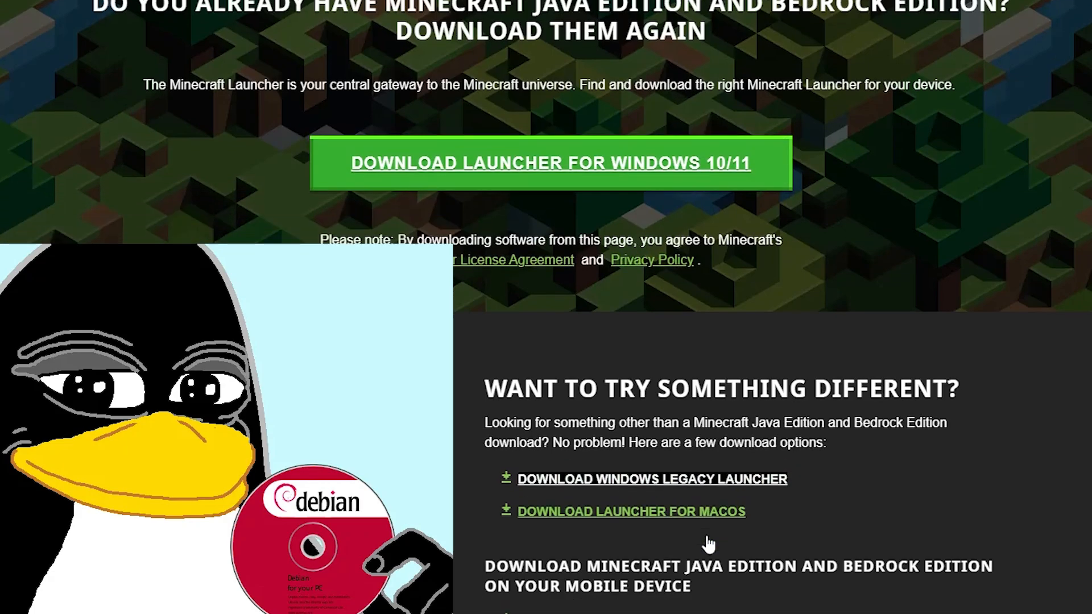
scroll("down", 3)
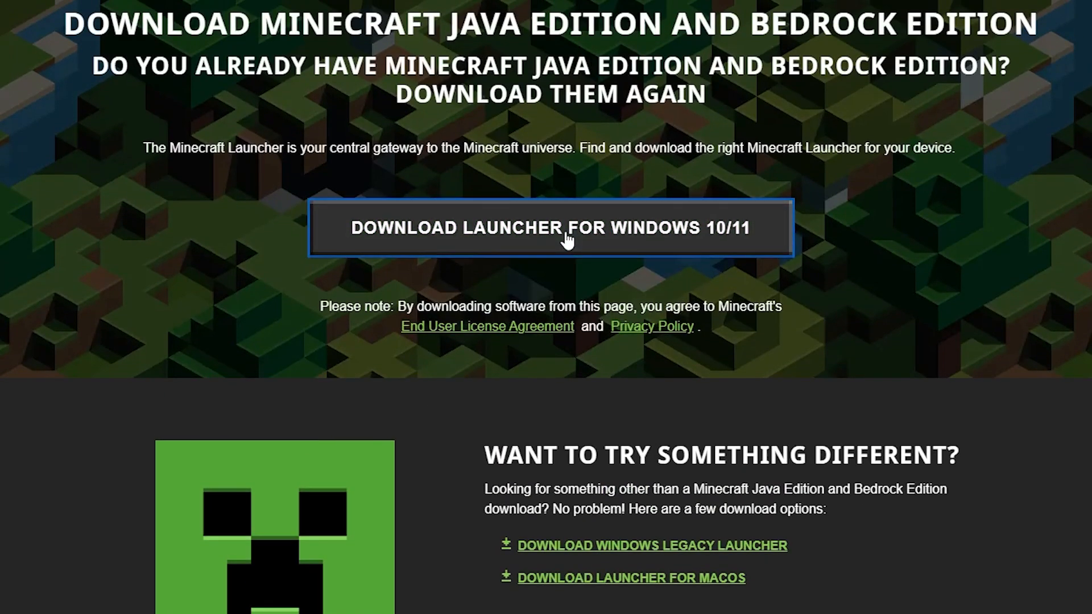
left_click(567, 236)
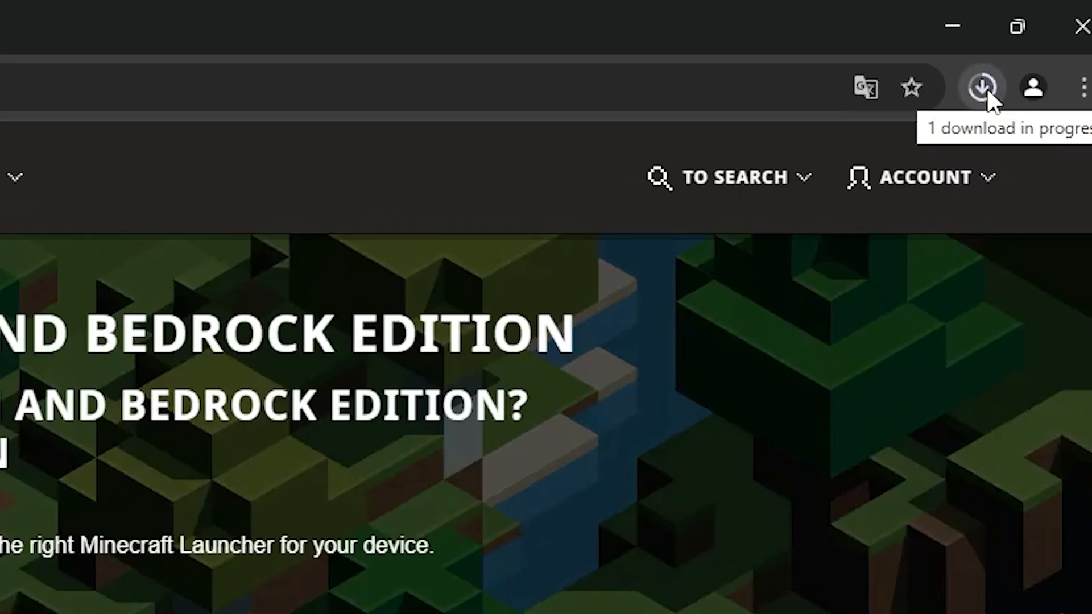
Step: Run the downloaded installer, accept the licence terms, install the launcher and finish with Let's Go
left_click(984, 86)
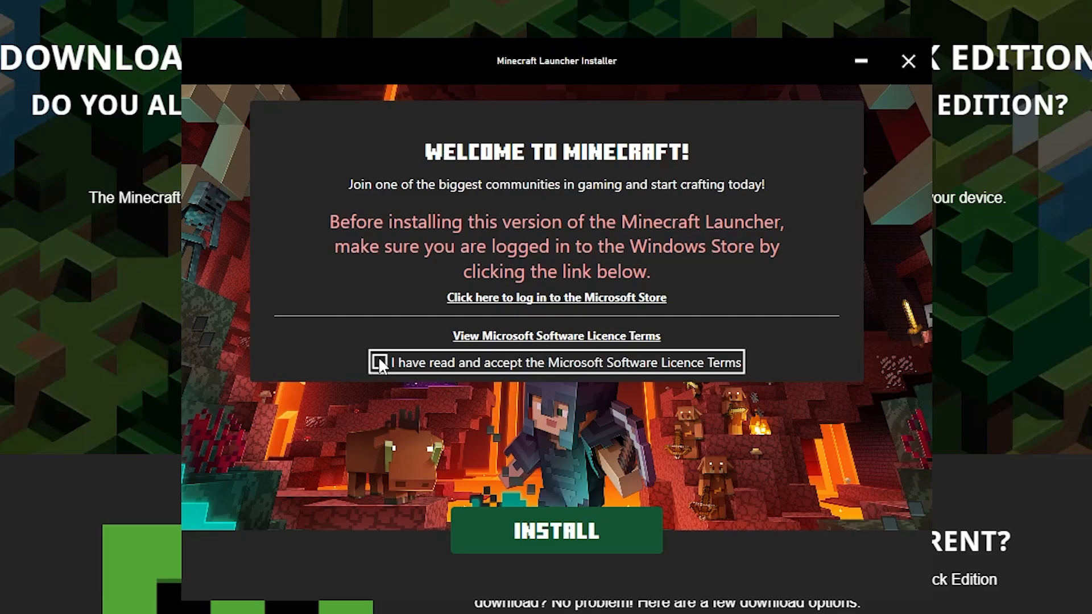
left_click(382, 362)
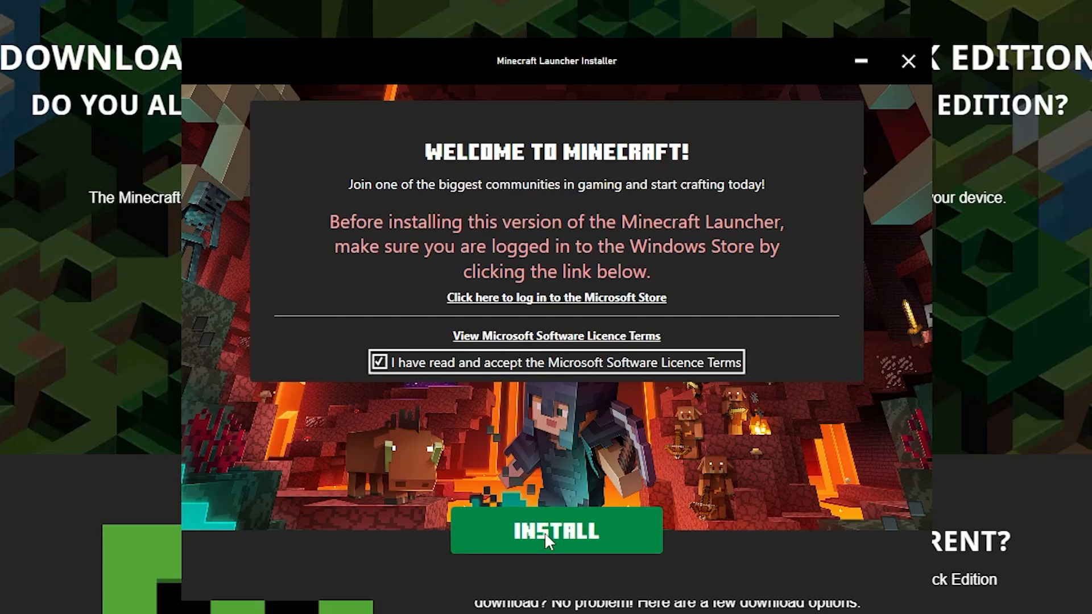
left_click(555, 546)
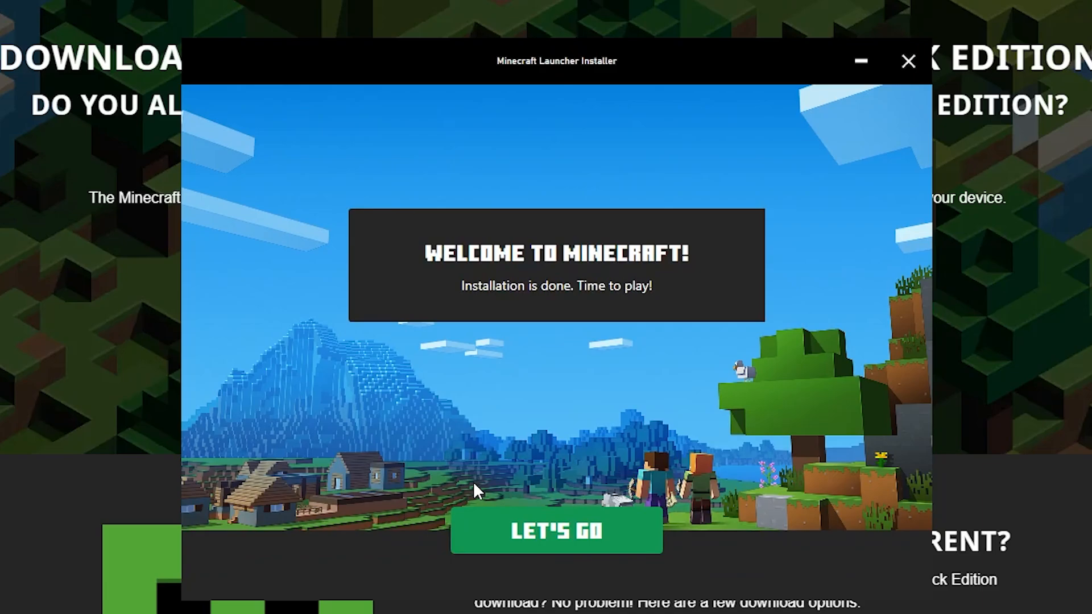
left_click(904, 61)
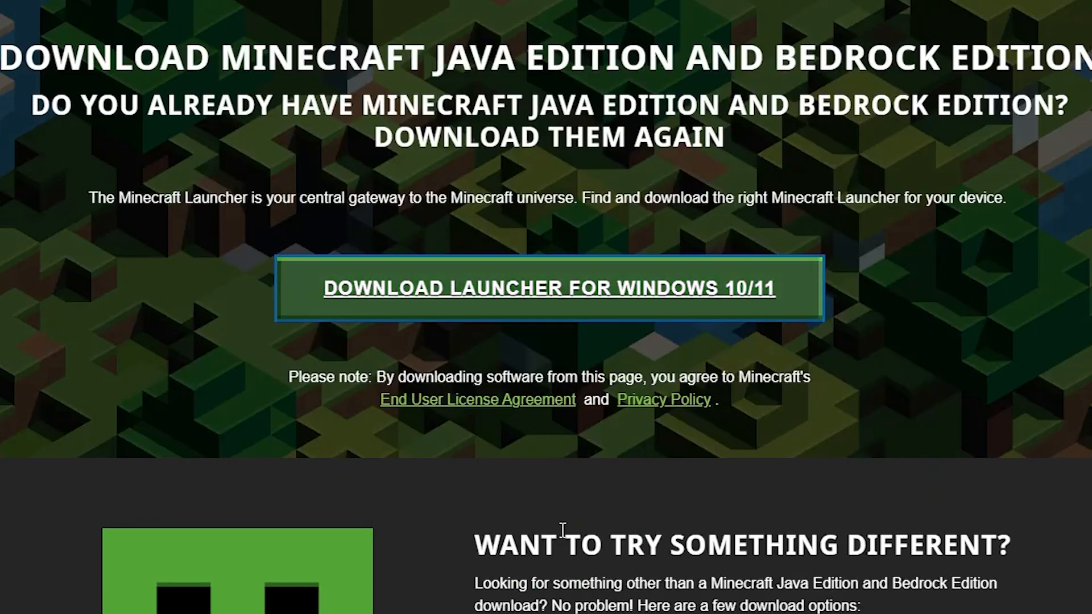
Step: Let the launcher open and sign in, landing on the Bedrock Edition page
left_click(548, 289)
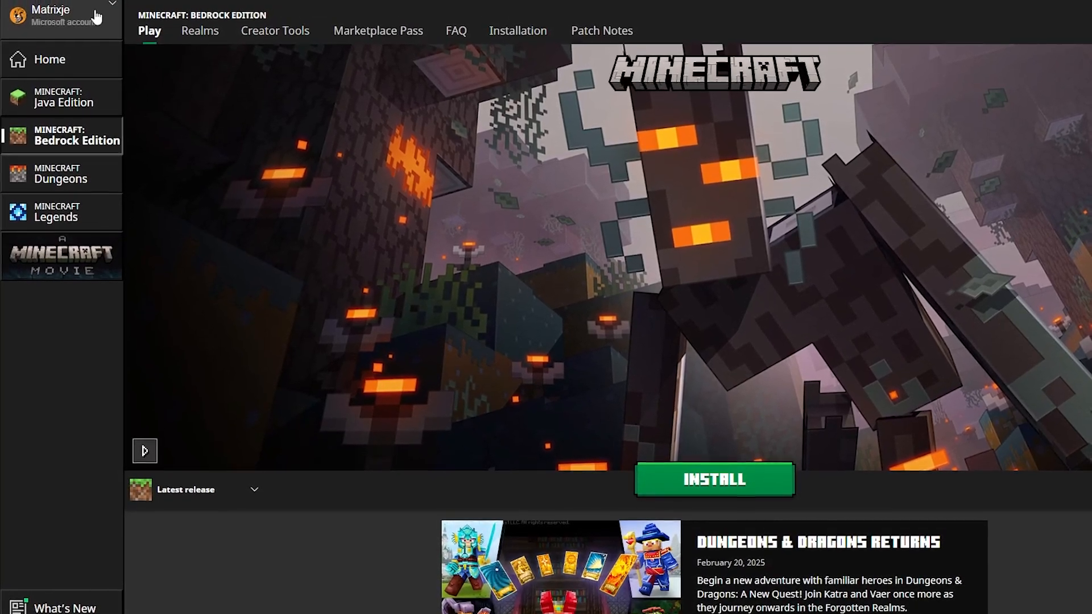
Step: Switch to Minecraft: Java Edition and start it so release 1.21.4 begins installing
left_click(57, 14)
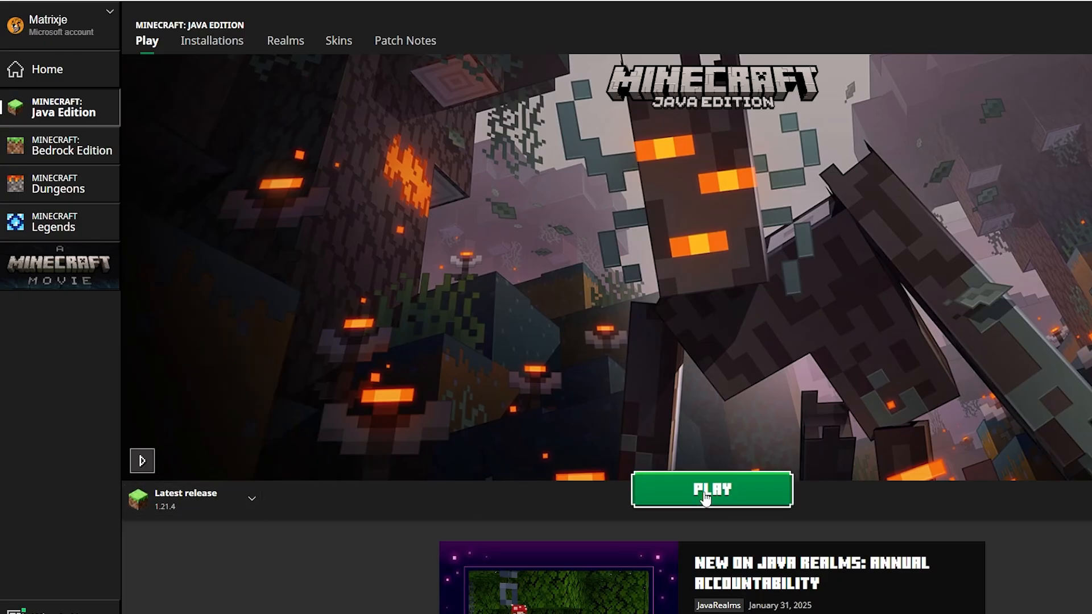
left_click(711, 489)
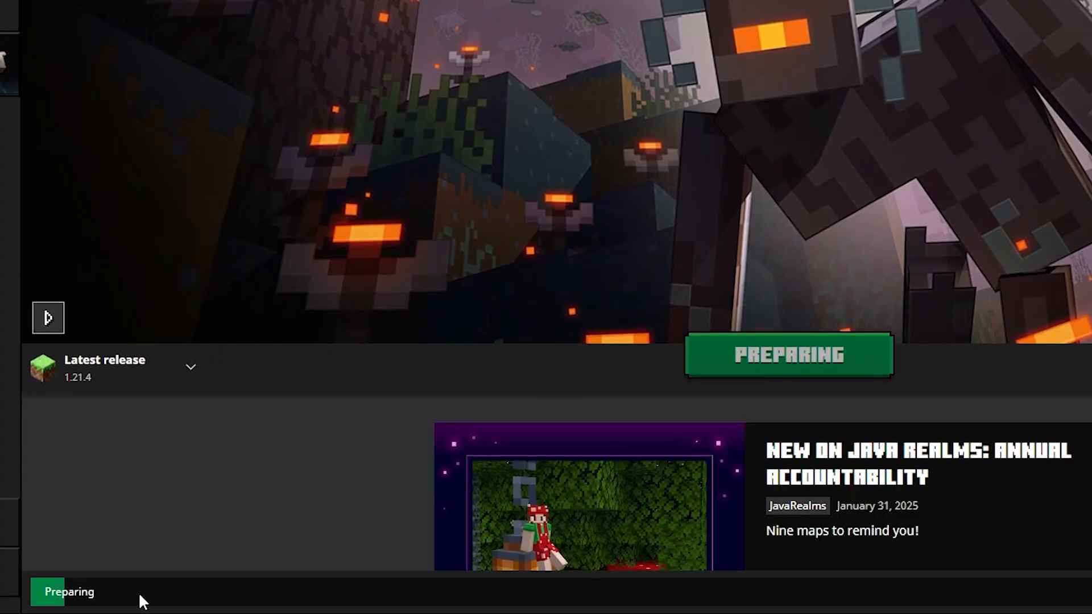
mouse_move(507, 132)
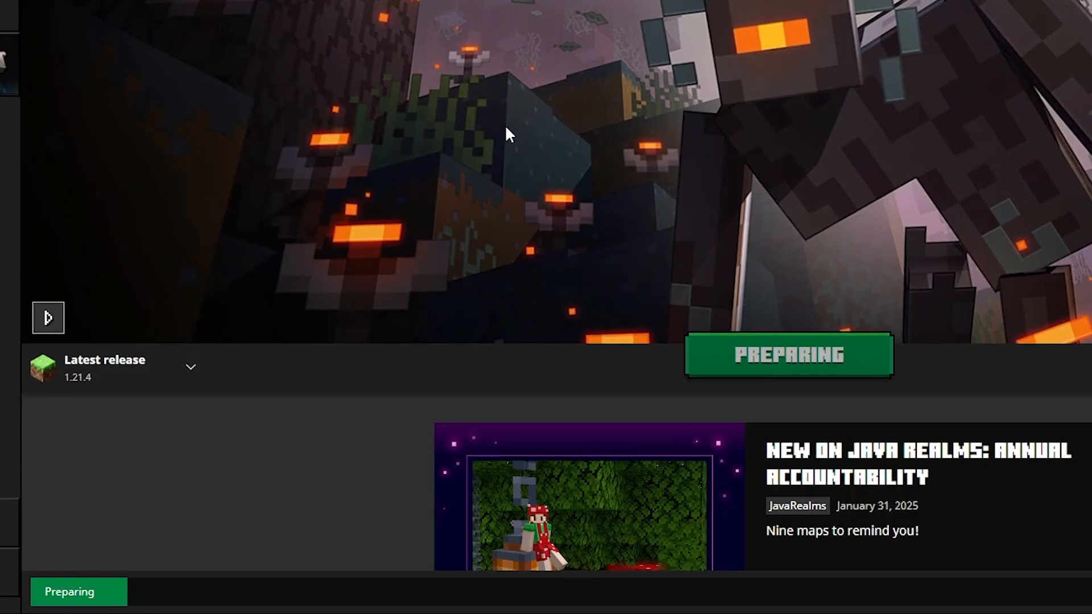